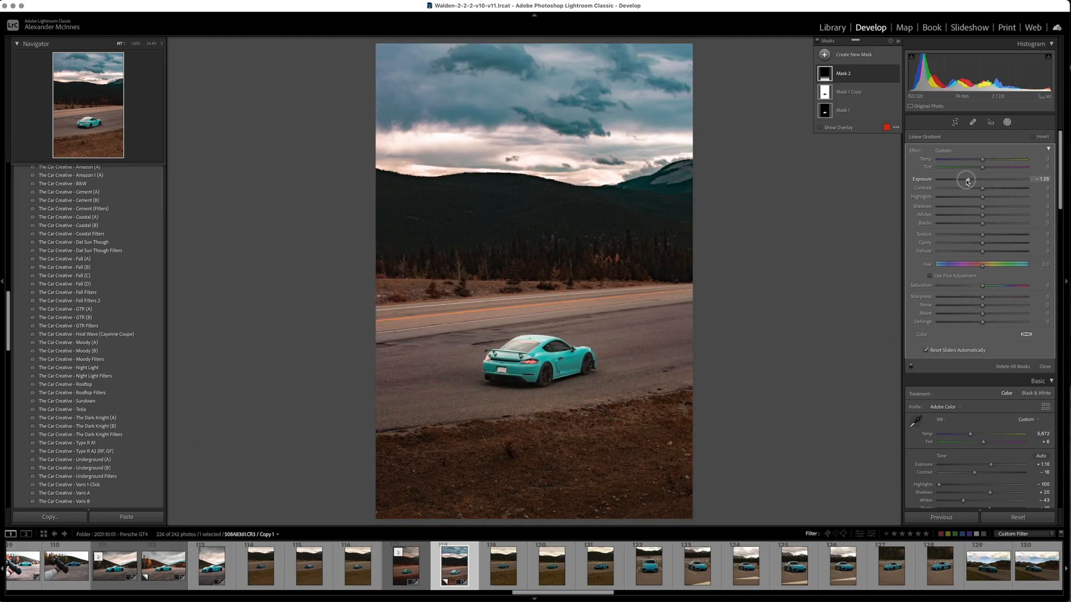
Lower the linear gradient mask's exposure from about -1.08 to -1.27
{"action": "left_click_drag", "start_coordinate": [967, 179], "coordinate": [968, 179]}
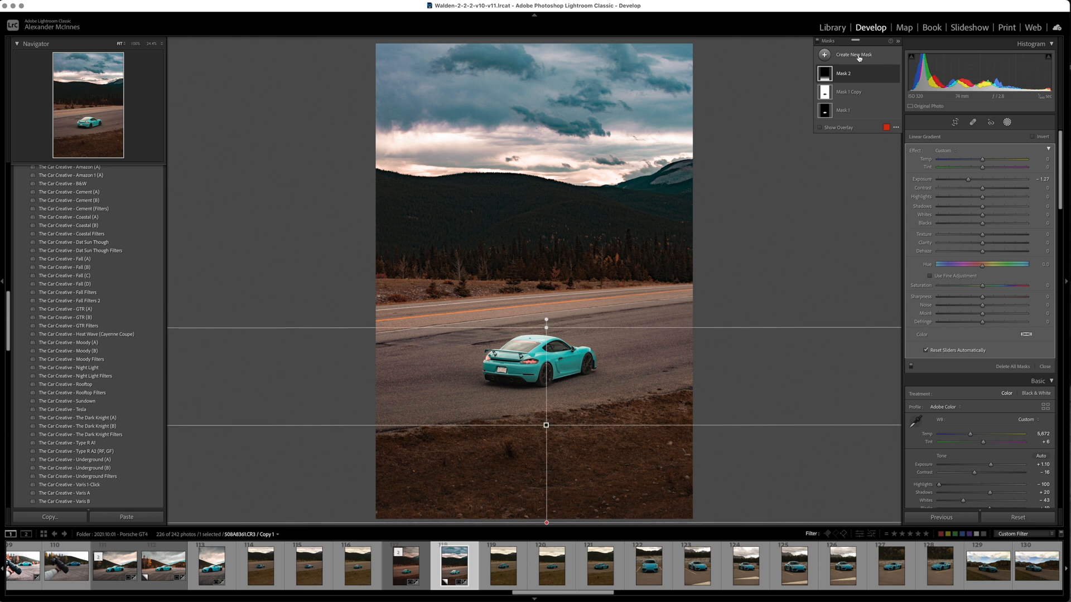
Add a Select Sky mask and reduce its saturation to about -41
{"action": "left_click", "coordinate": [851, 55]}
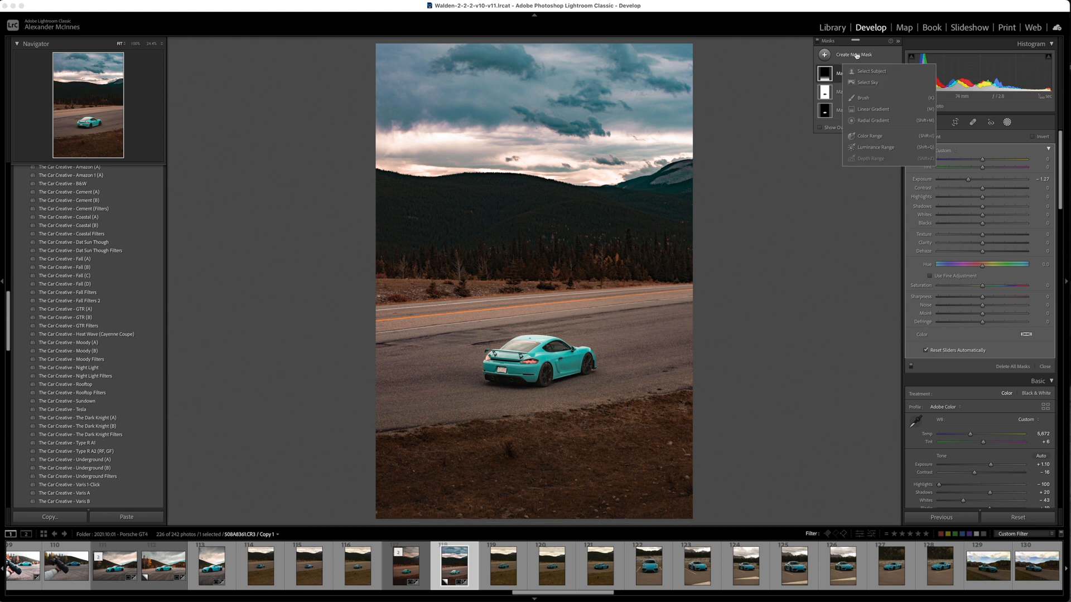
{"action": "left_click", "coordinate": [868, 82]}
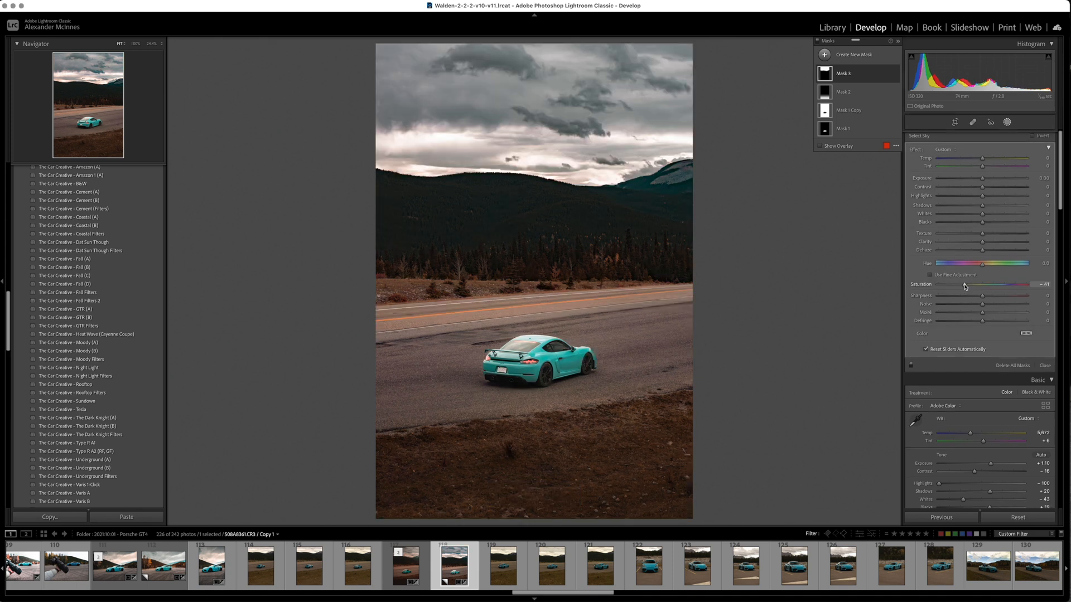
{"action": "left_click_drag", "start_coordinate": [982, 177], "coordinate": [977, 178]}
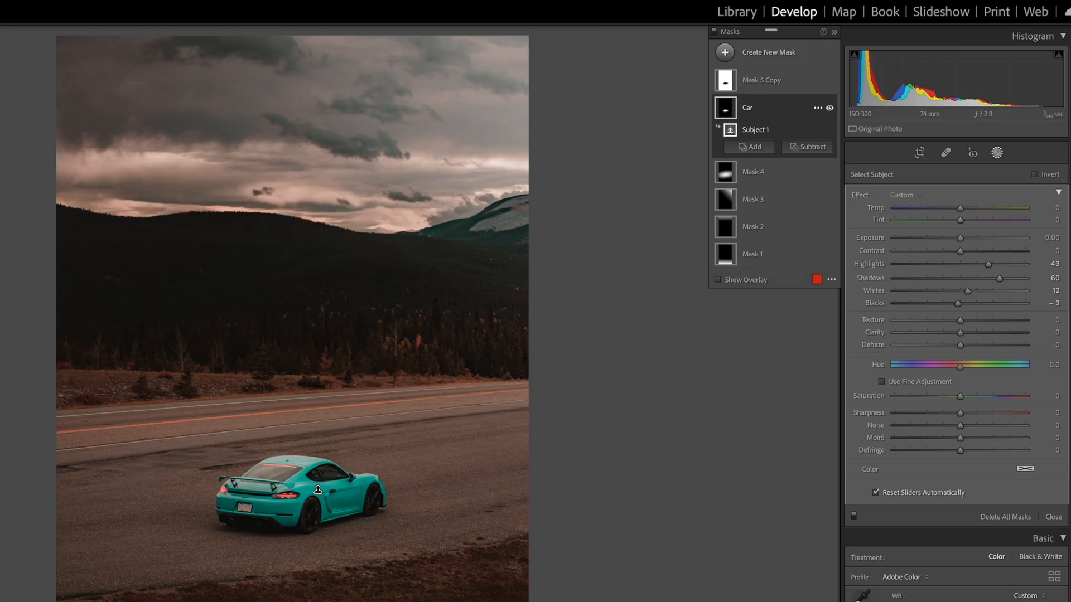
Invert Mask 5 Copy so its Dehaze 18 and Saturation -28 affect the background
{"action": "left_click", "coordinate": [819, 107]}
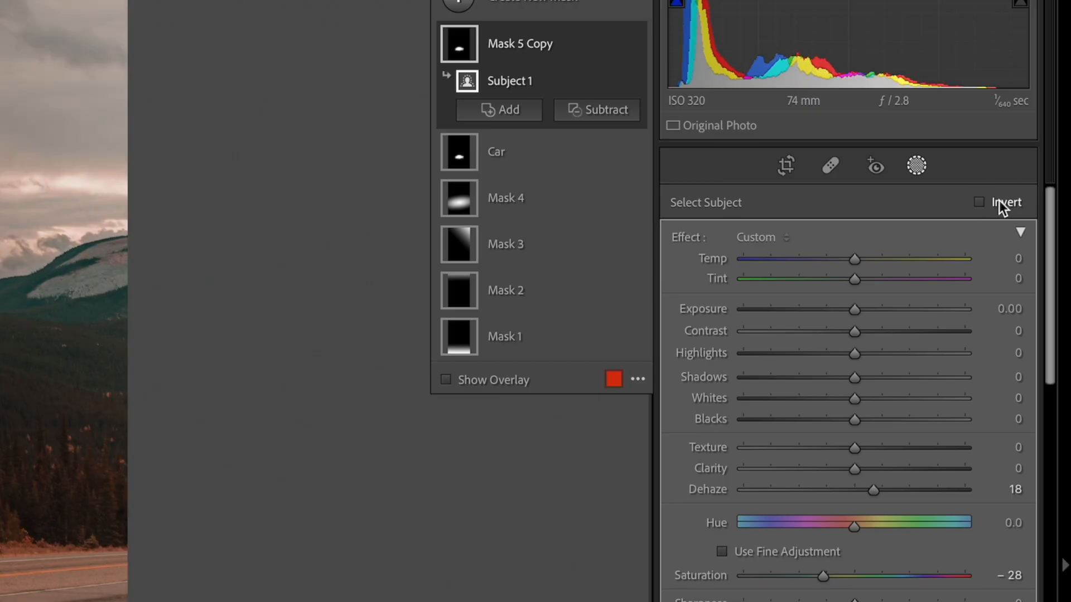
{"action": "left_click", "coordinate": [980, 202]}
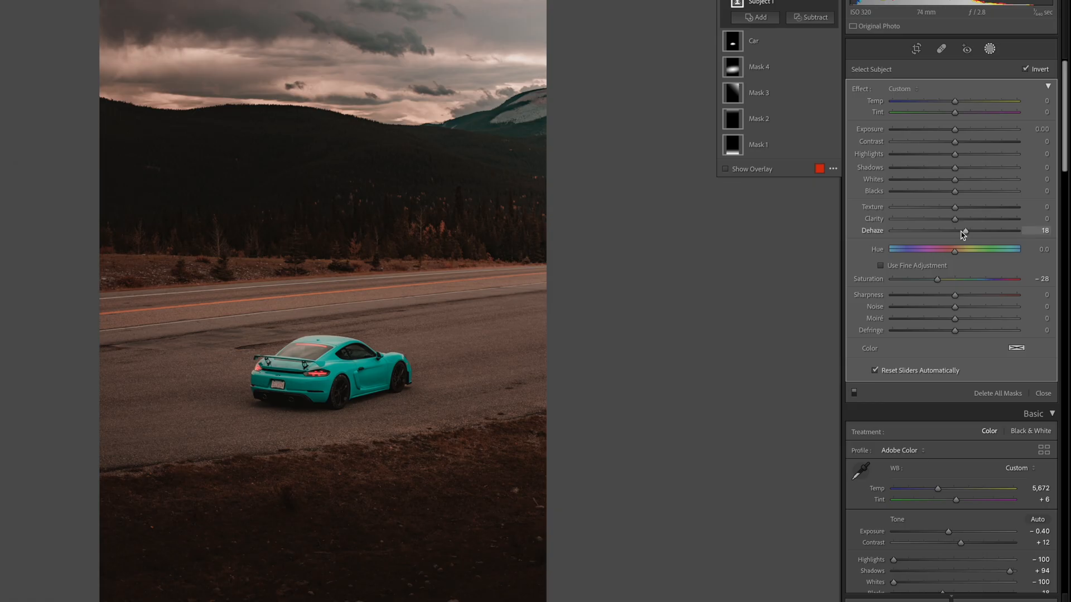